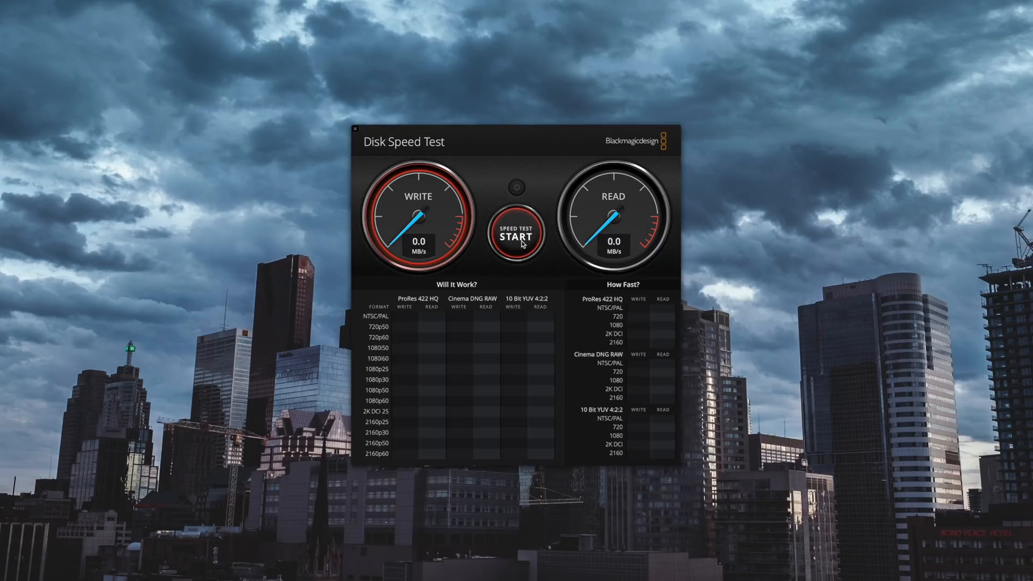
- Run the Blackmagic speed test on the connected drive, write speed reaching about 671 MB/s
left_click(518, 236)
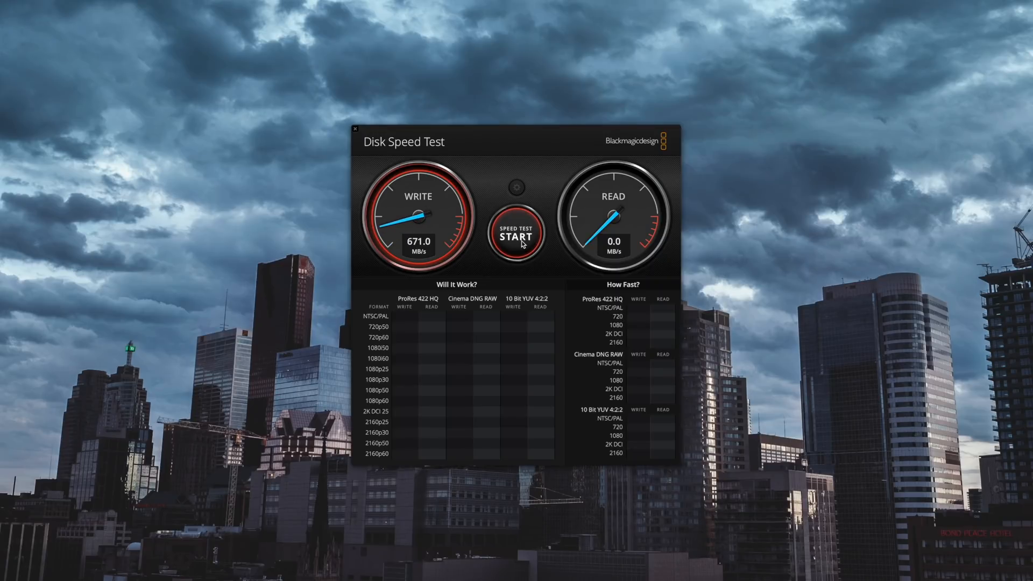
left_click(517, 235)
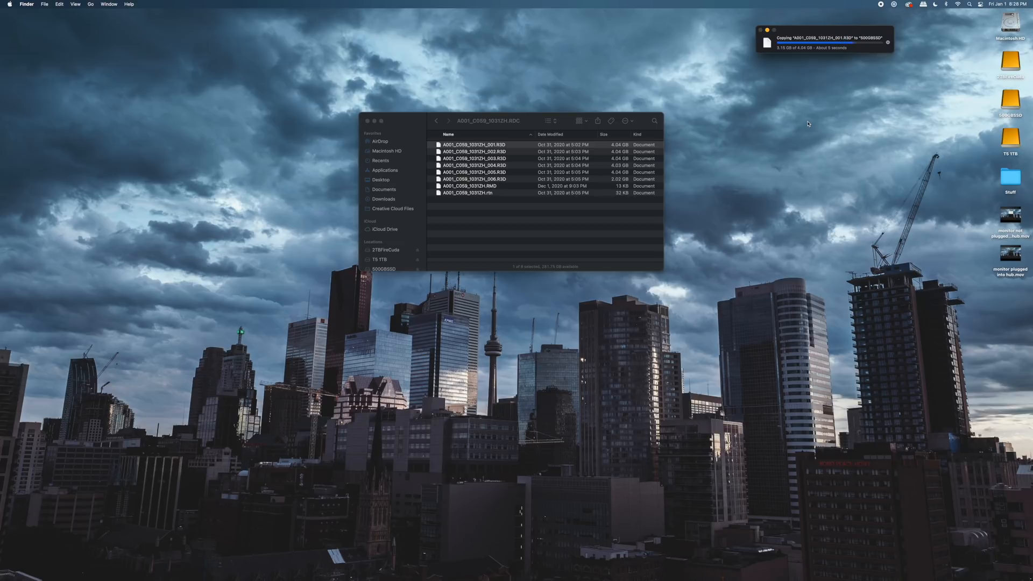
- Copy a 4.04 GB R3D clip onto the external drives and watch the transfer time
left_click(474, 144)
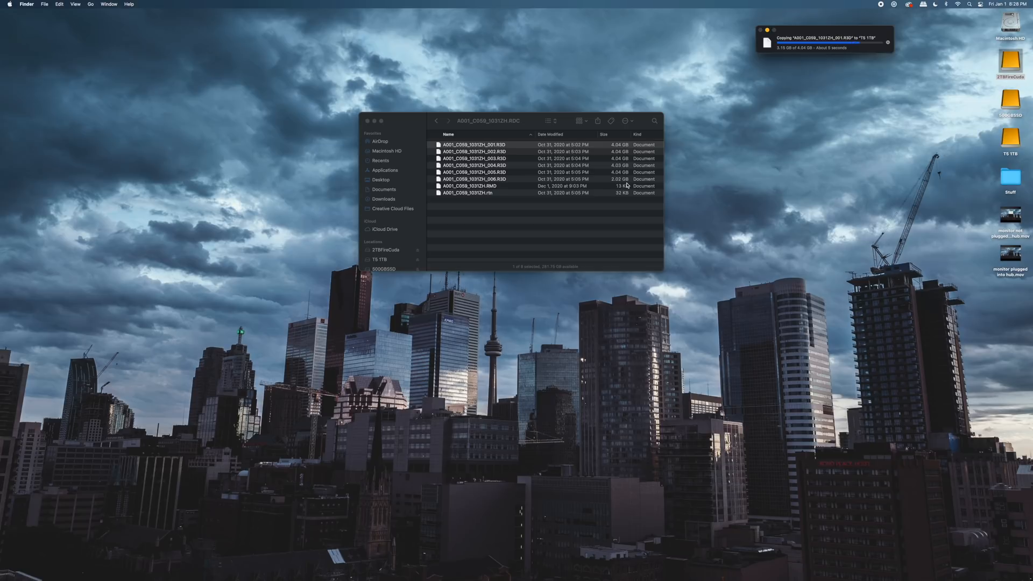
left_click(475, 145)
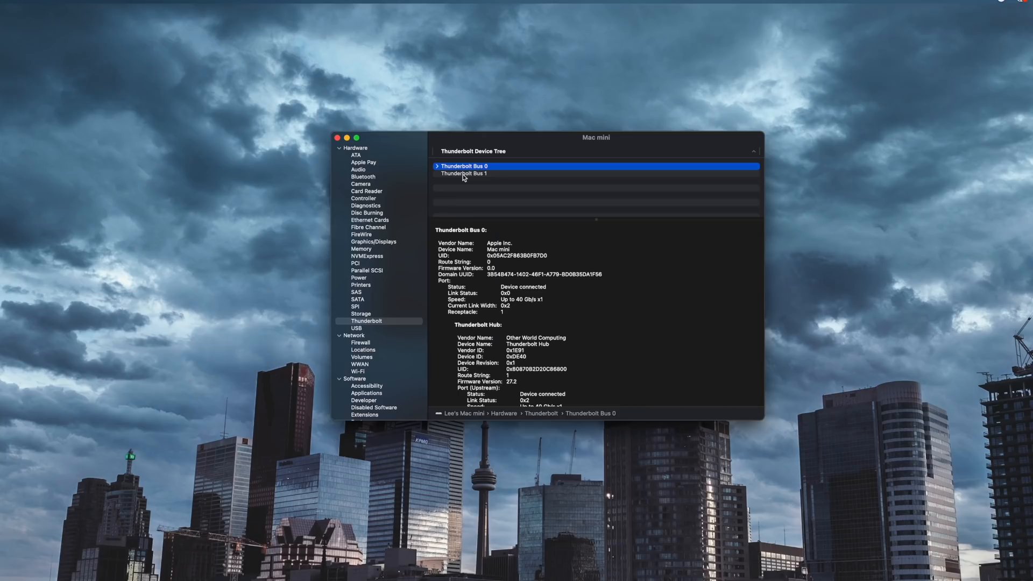
- Expand Thunderbolt Bus 0 to show the OWC hub with its UltraHD 4K display and TBT3 SSD
left_click(465, 173)
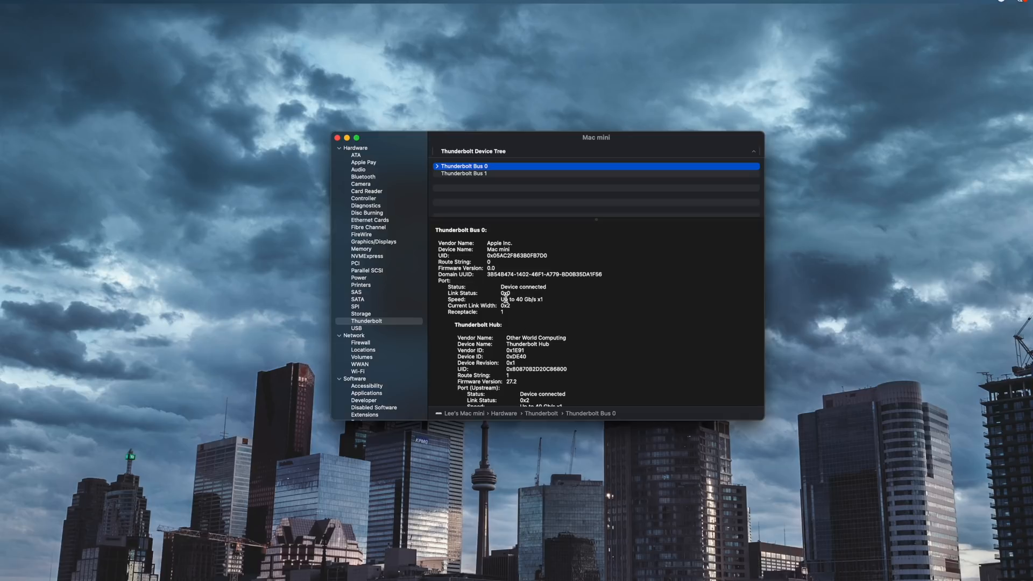
left_click(435, 166)
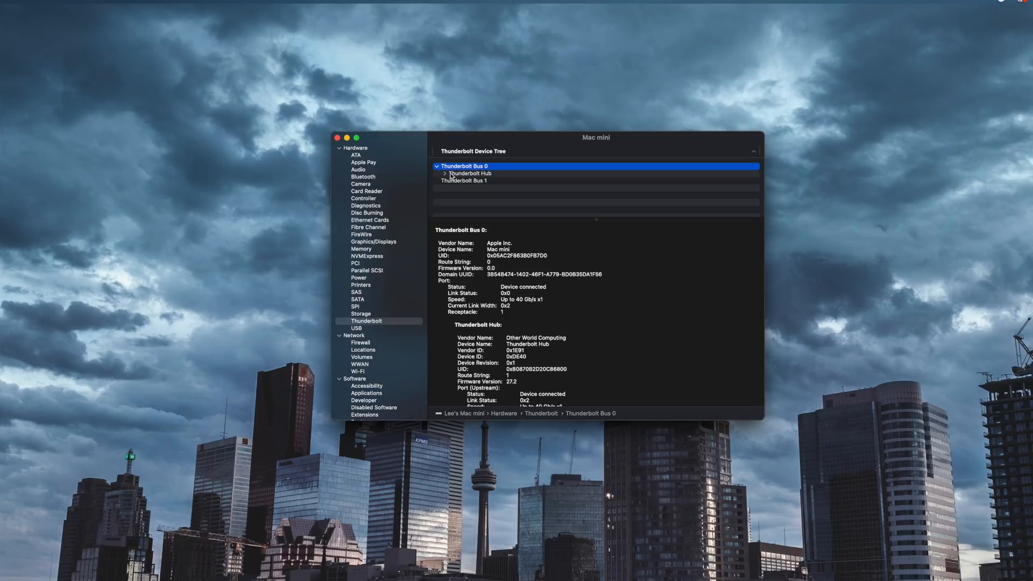
left_click(444, 173)
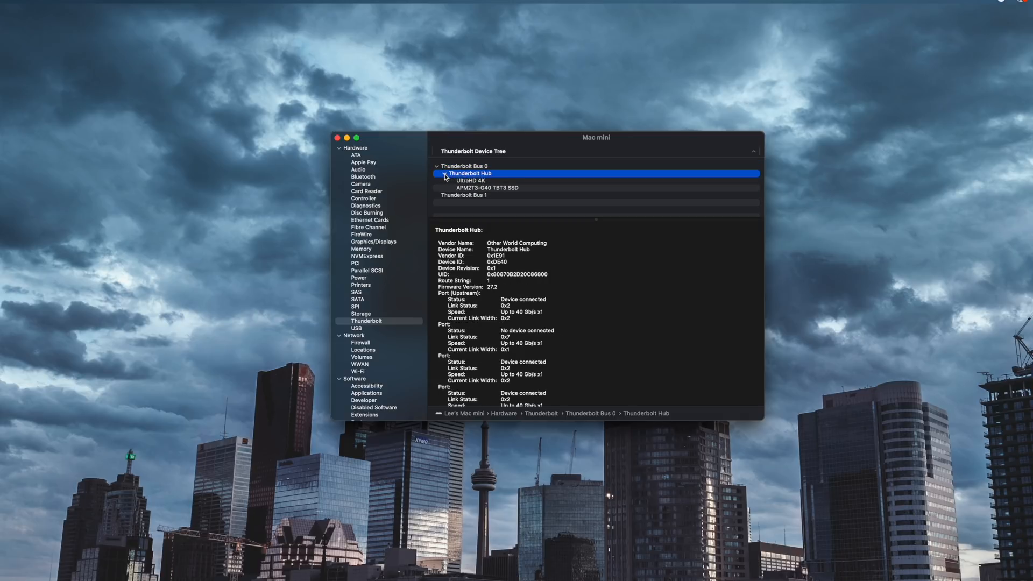
scroll("down", 3)
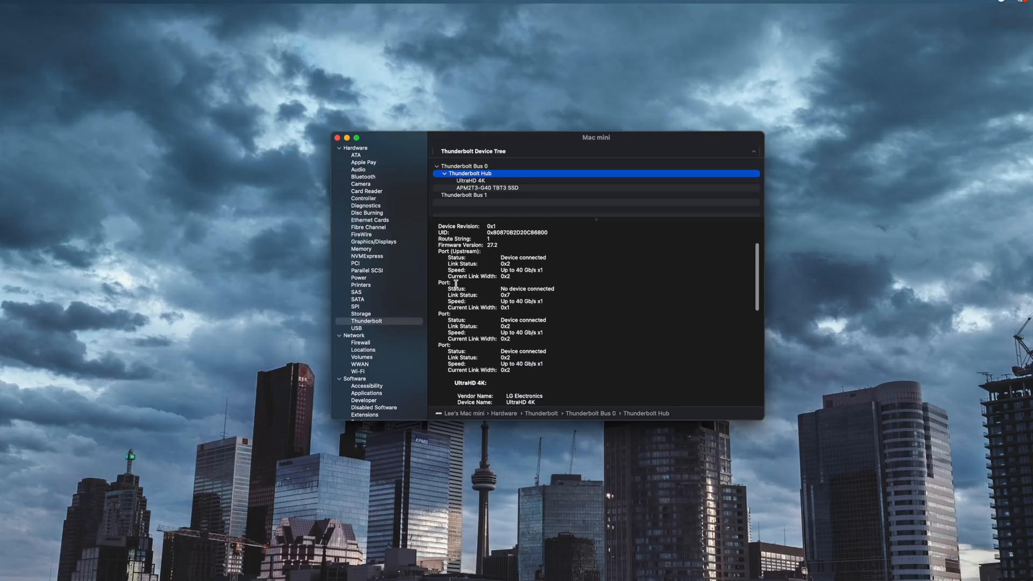